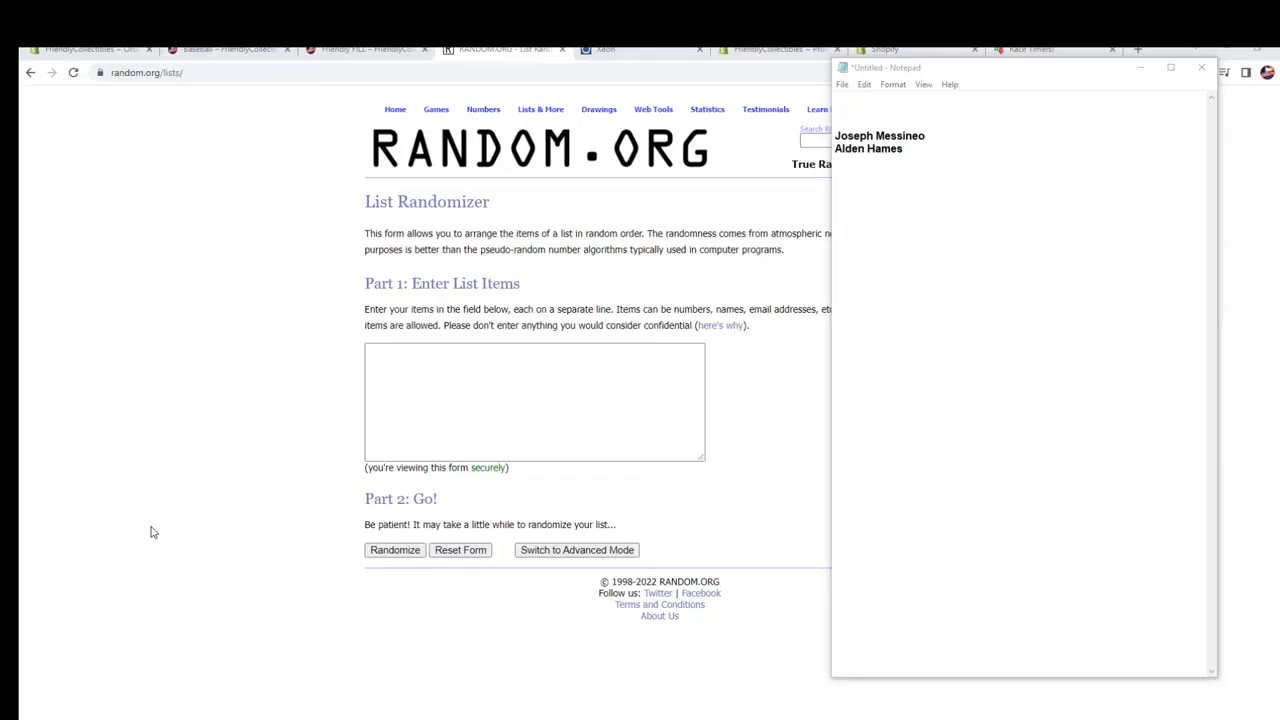
mouse_move(428, 178)
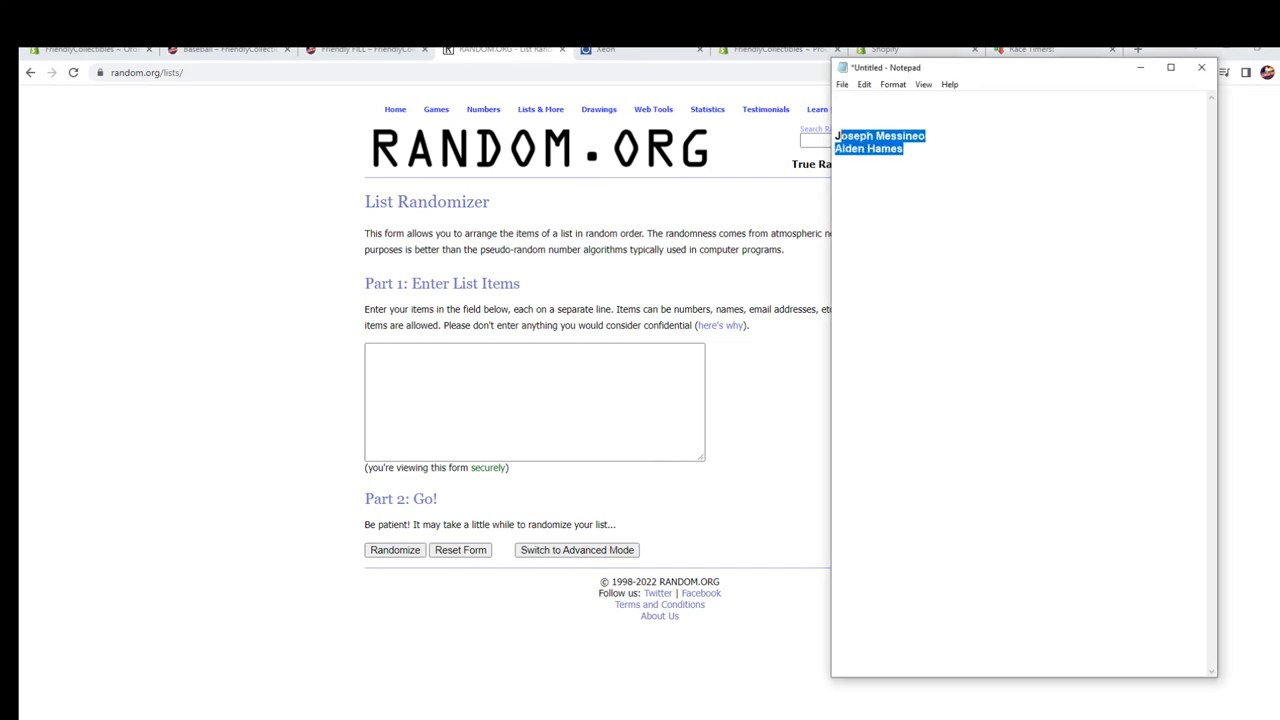
Copy the two selected name lines from the Notepad note
right_click(880, 148)
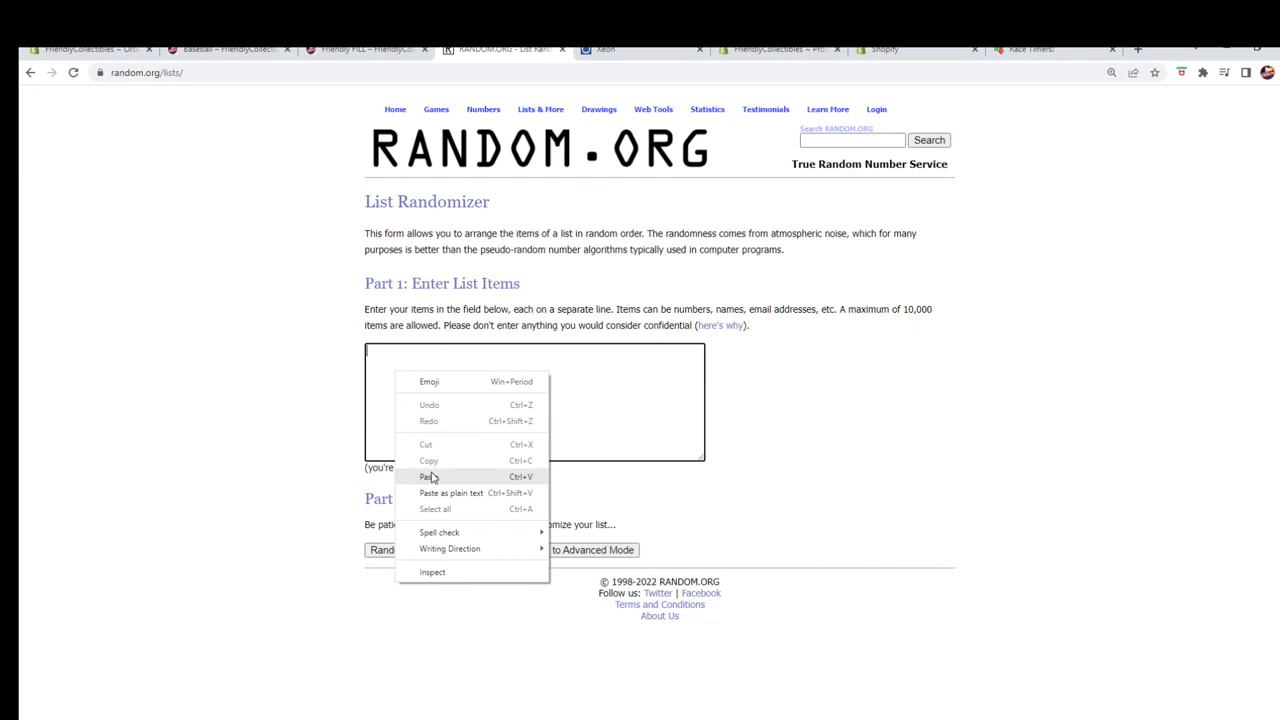
Paste the two names into the List Items box and run the first randomization
left_click(428, 476)
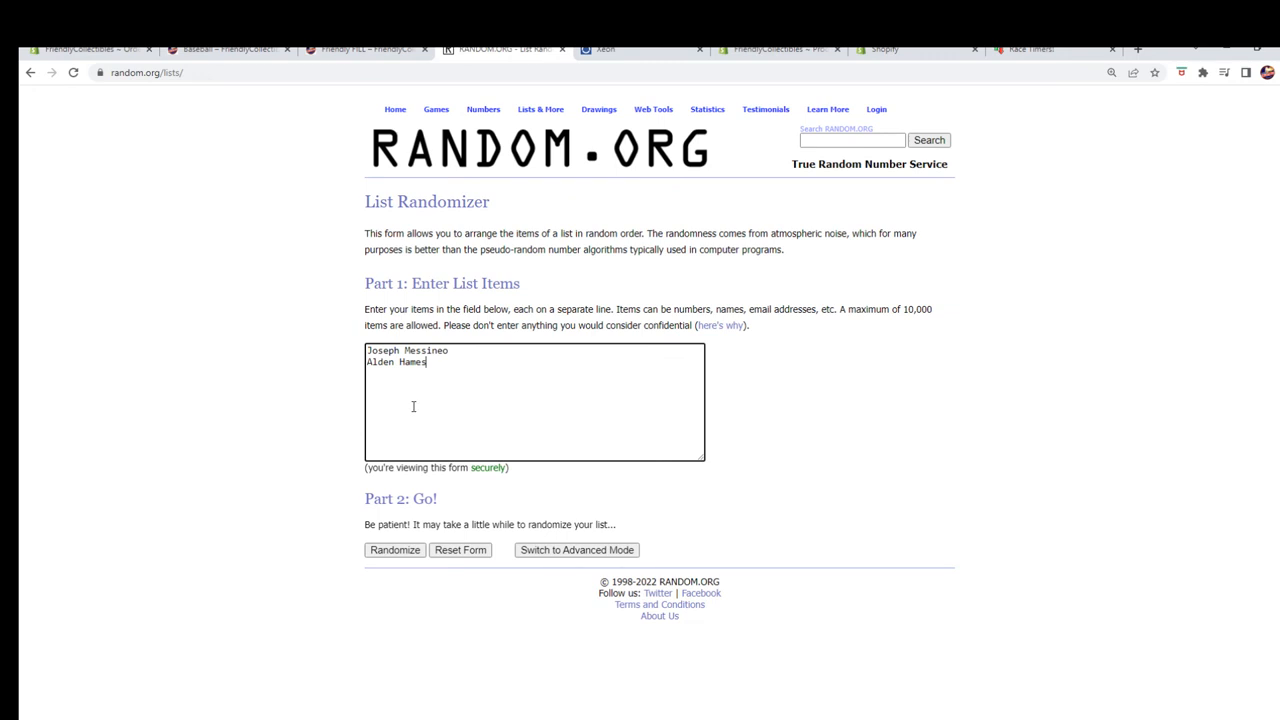
left_click(394, 548)
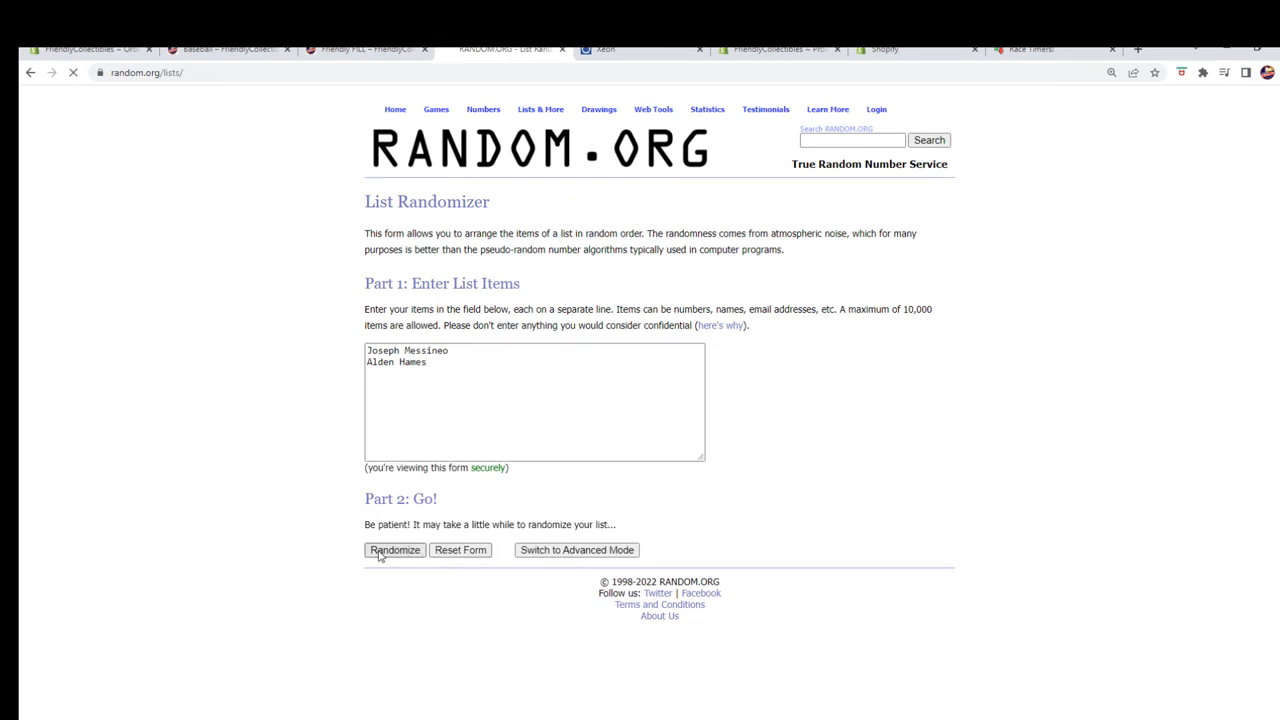
left_click(394, 548)
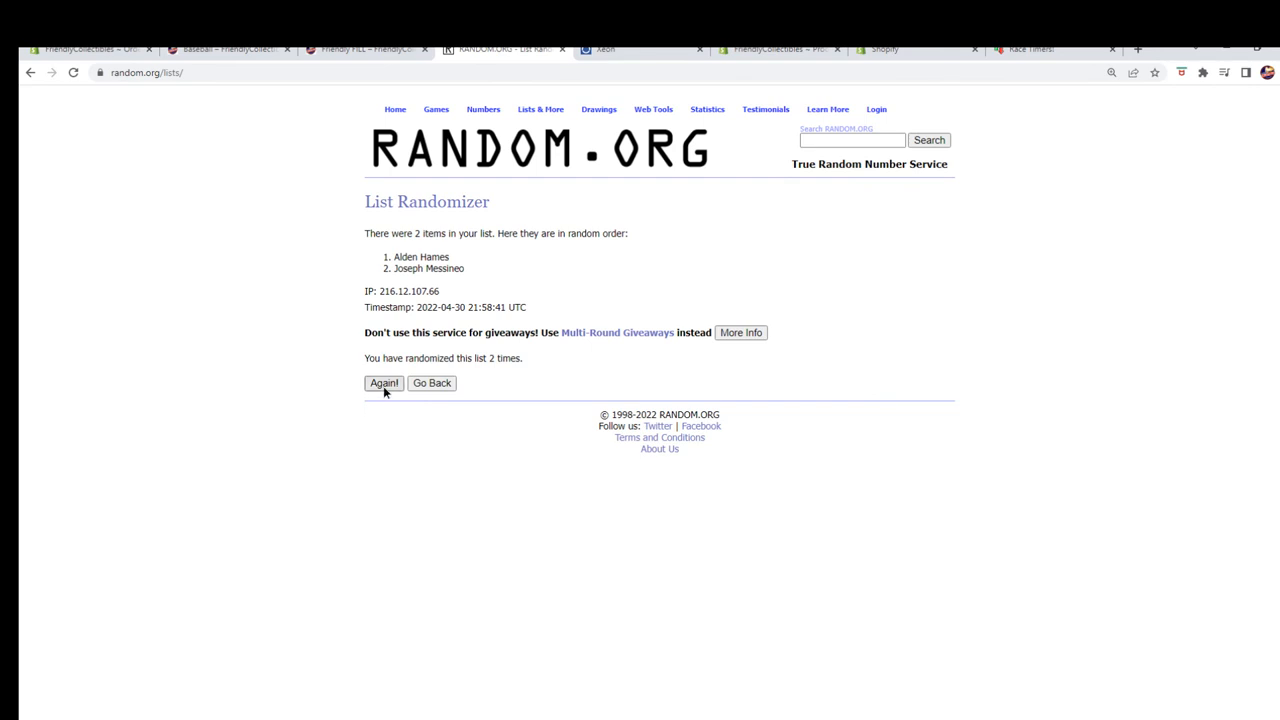
left_click(384, 384)
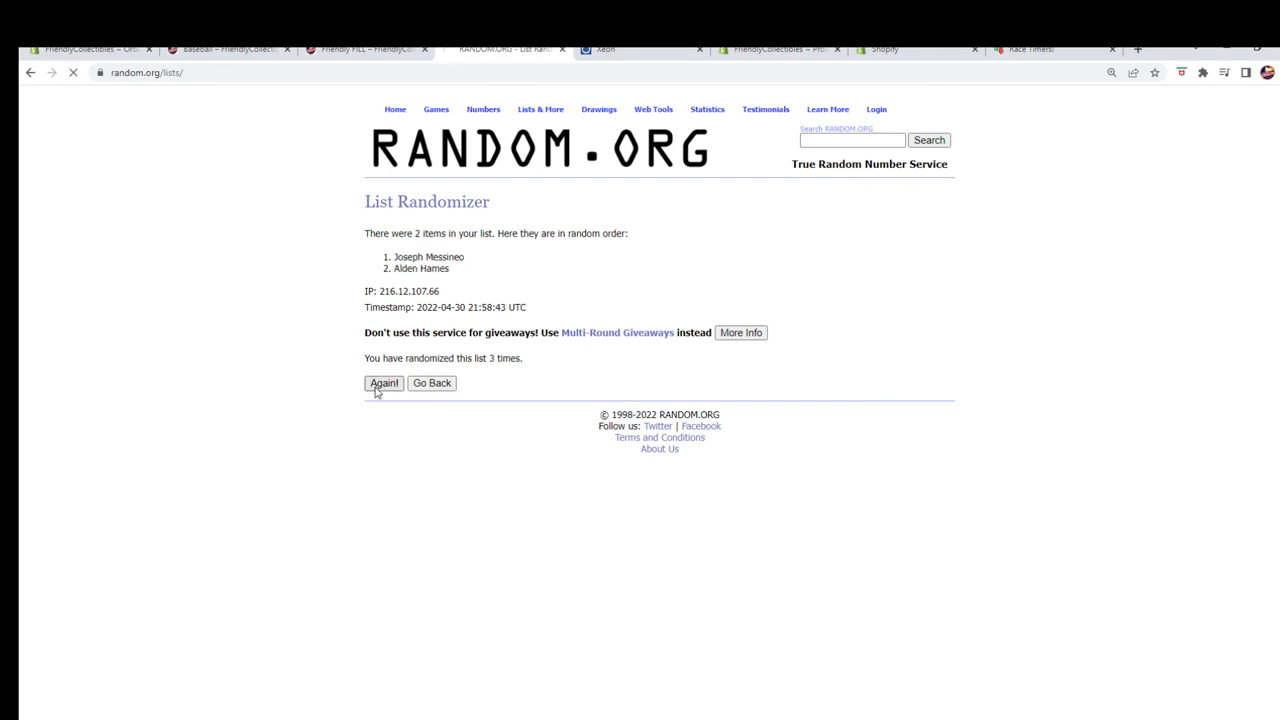
left_click(384, 384)
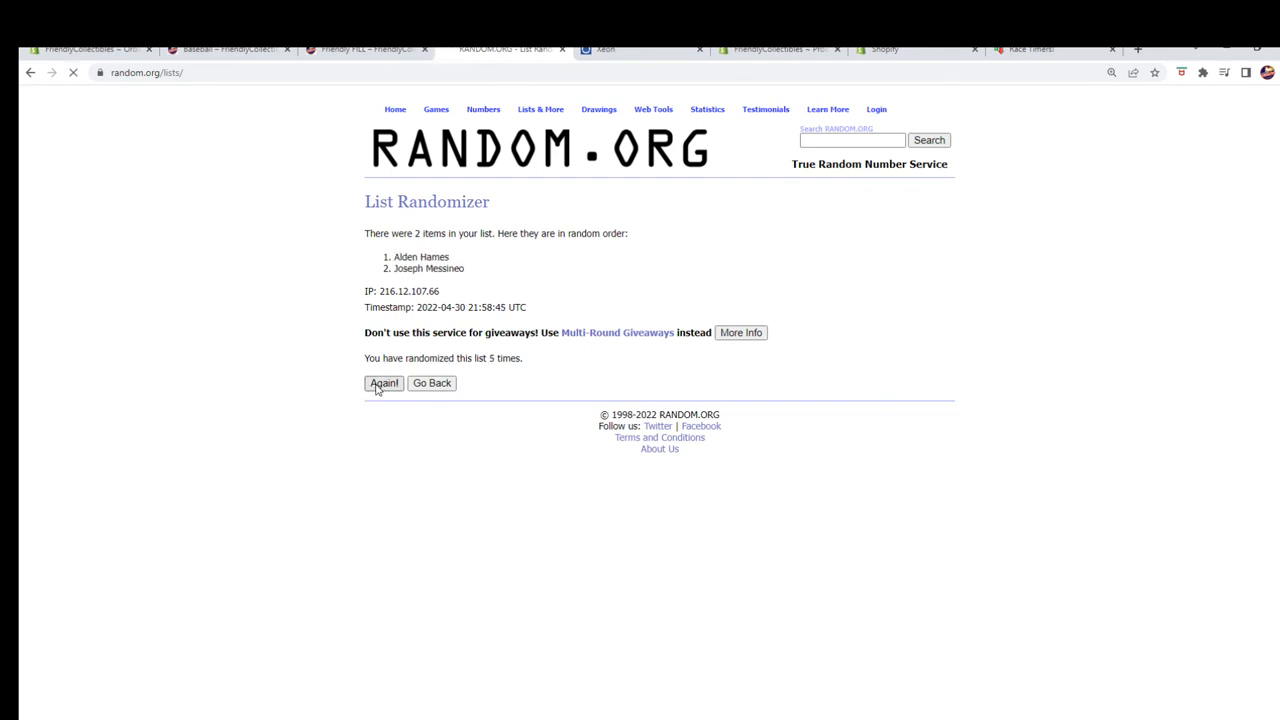
left_click(384, 384)
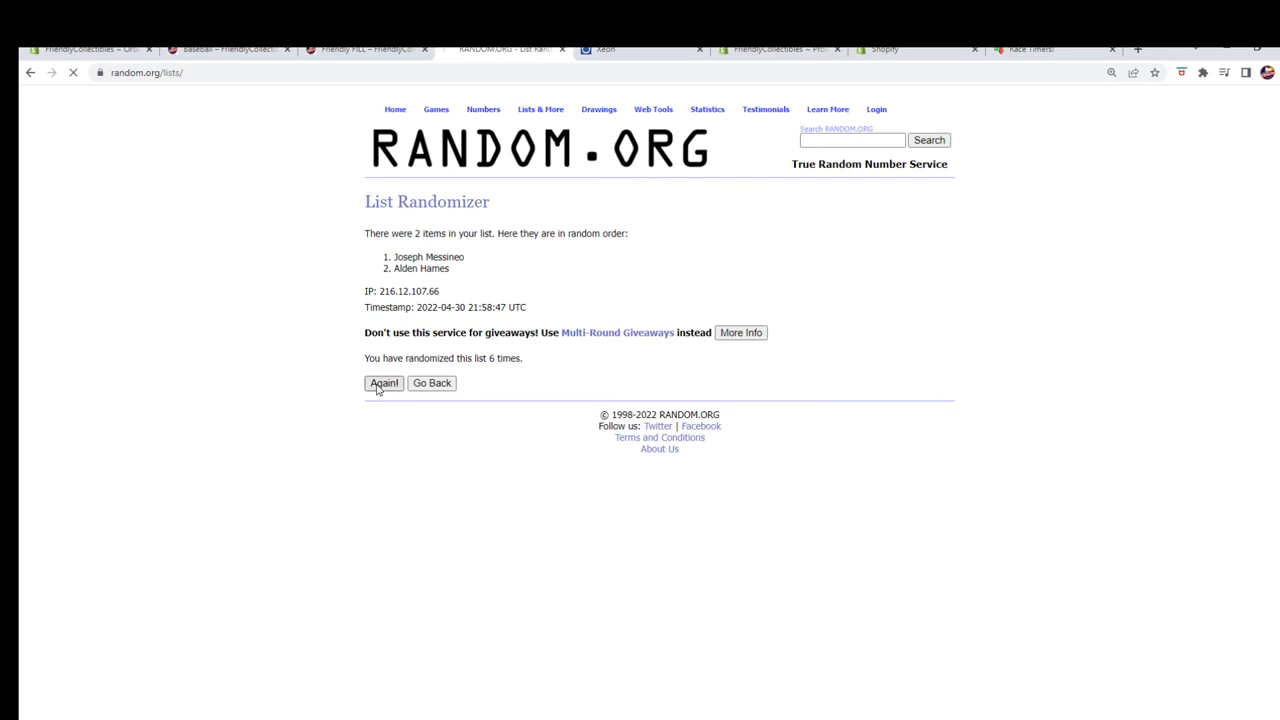
left_click(384, 384)
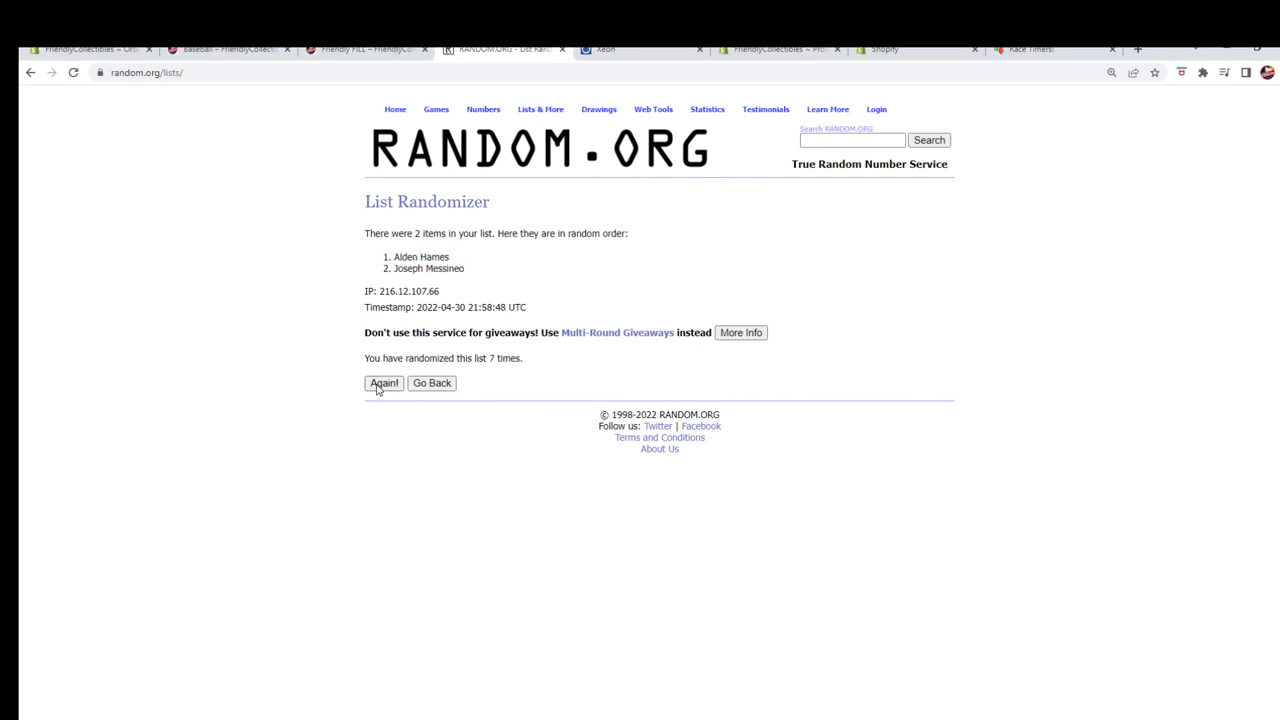
mouse_move(456, 410)
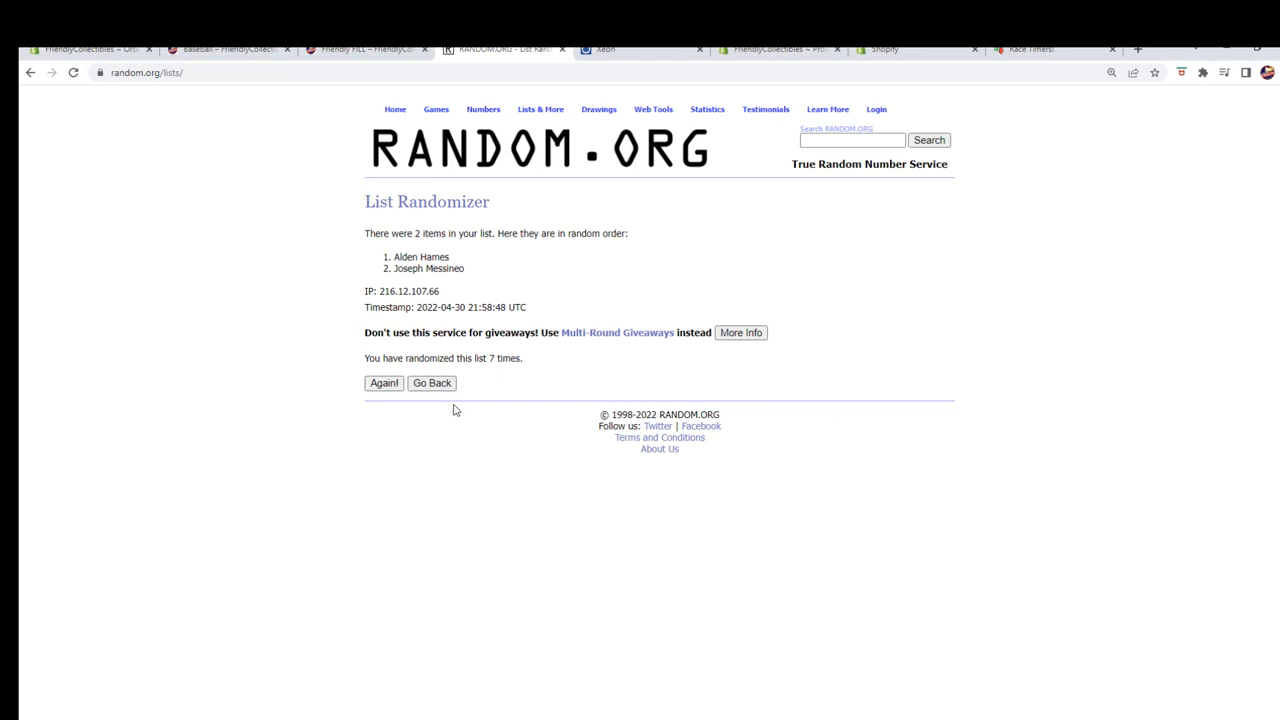
mouse_move(404, 322)
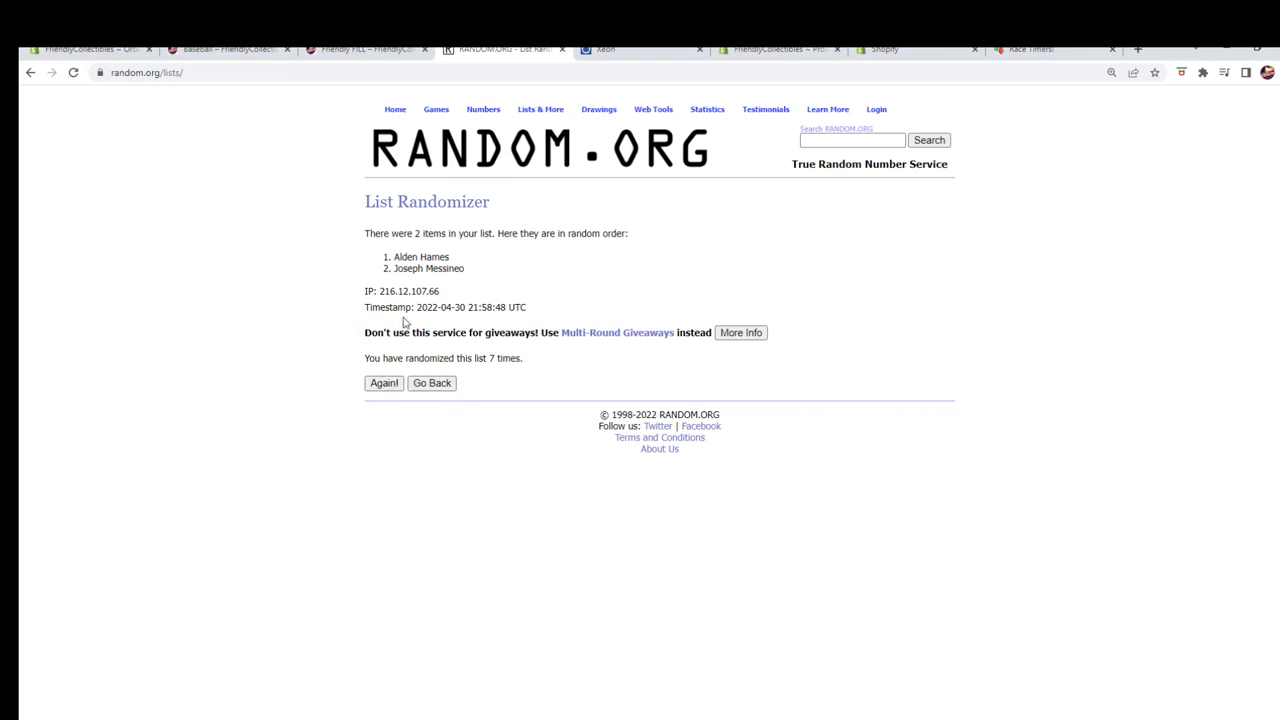